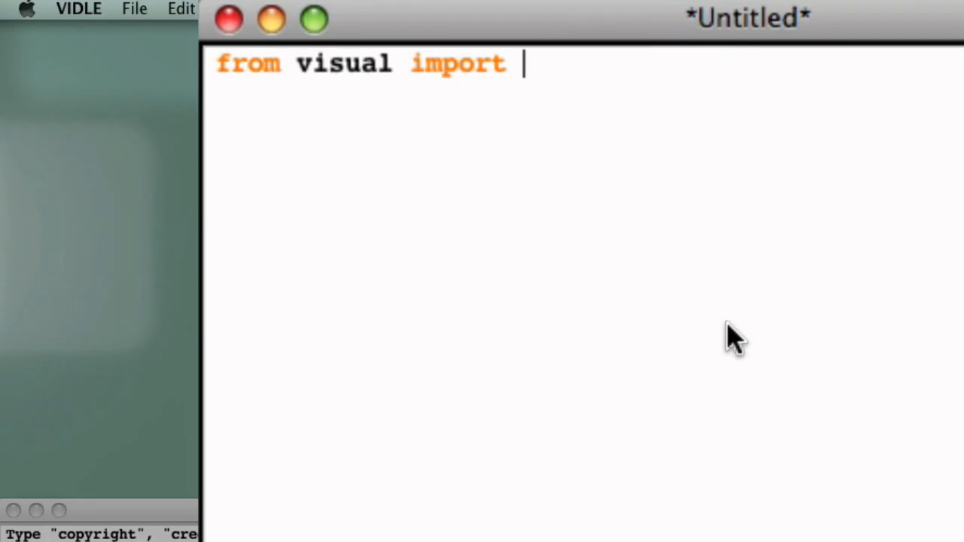
Step: Finish 'from visual import *' and add a 'sphere()' line, then reach for the Run menu
type("*")
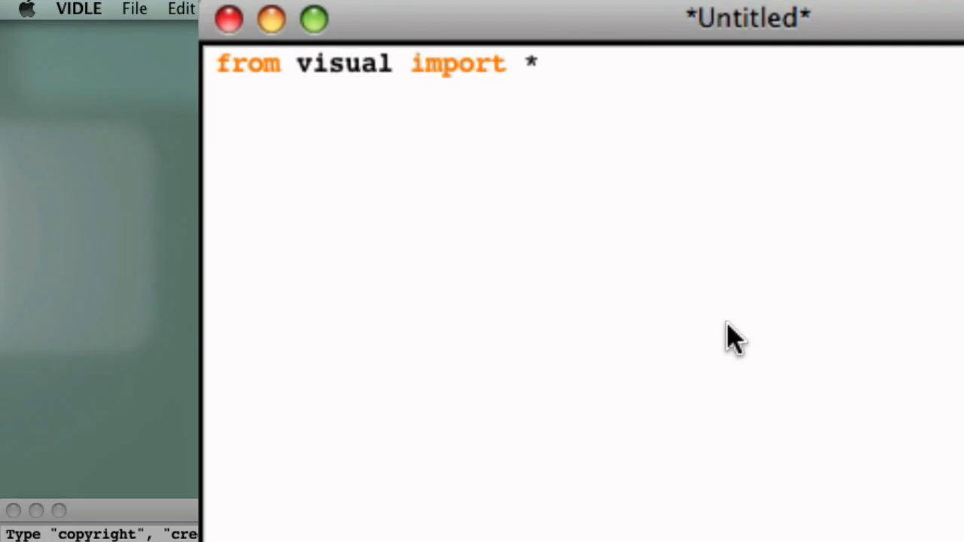
key("Return")
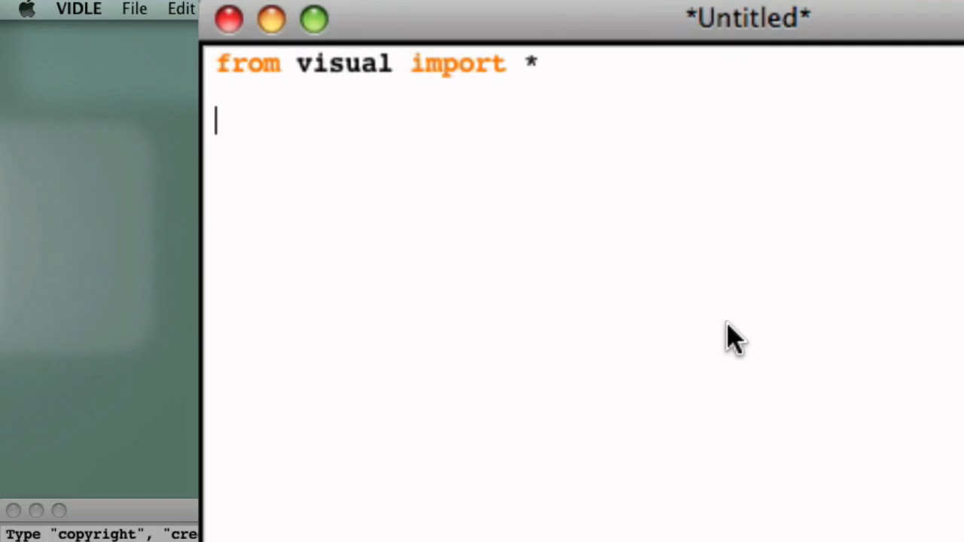
type("sphere")
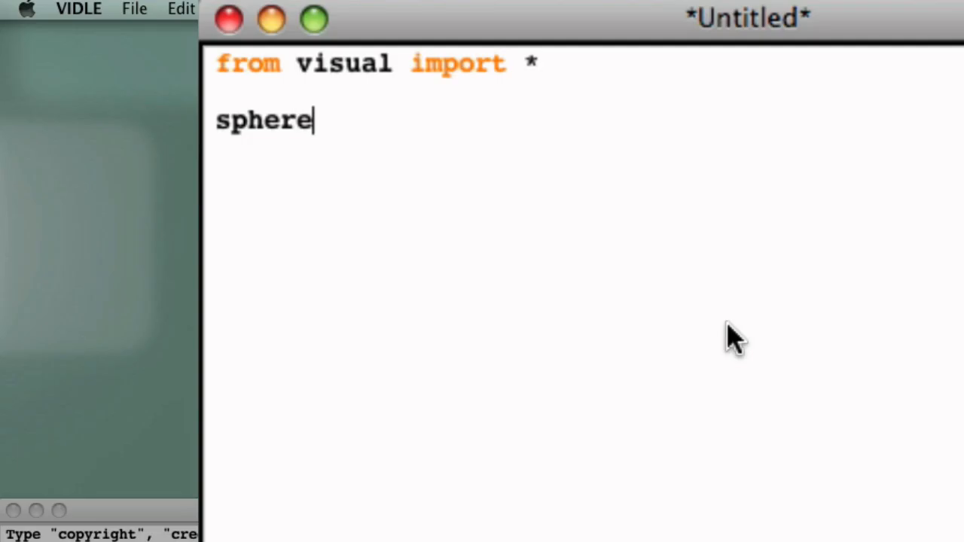
type("()")
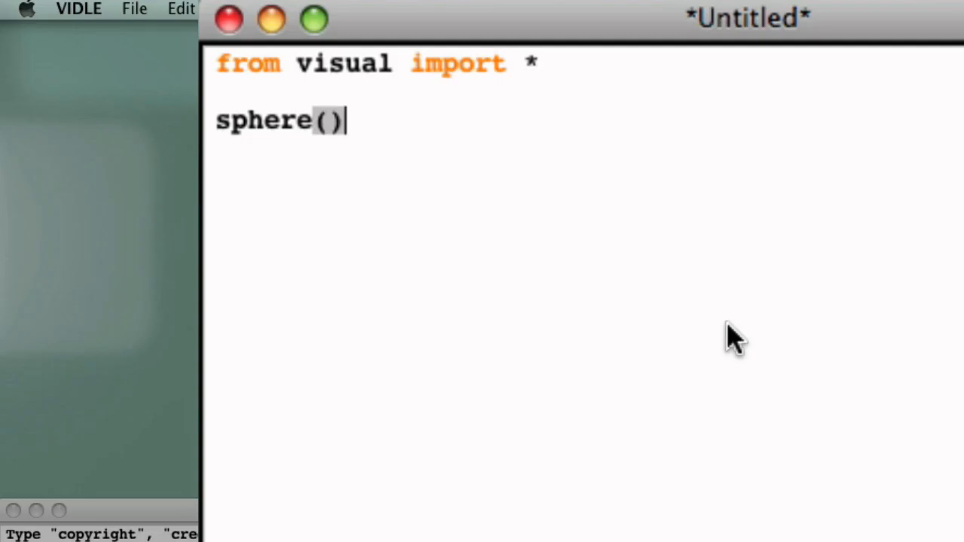
left_click(270, 10)
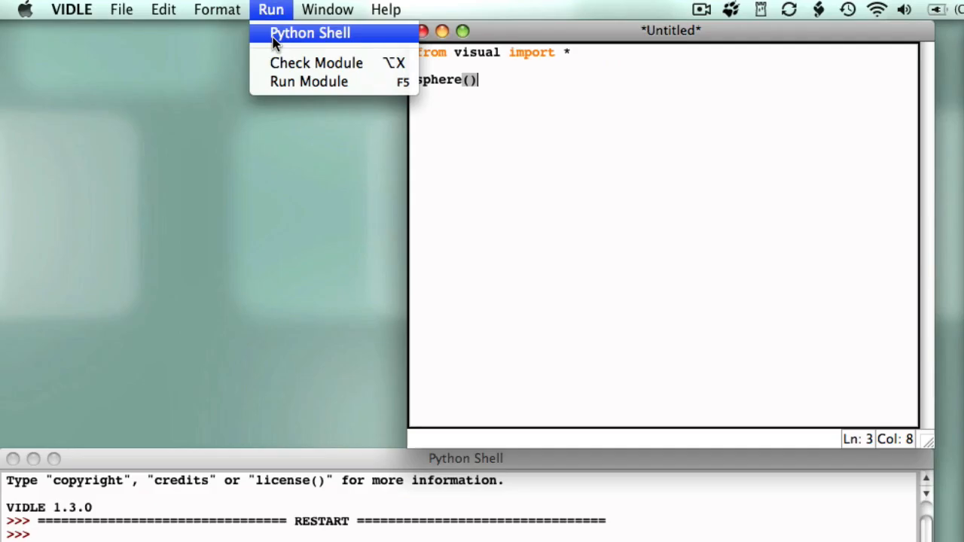
Step: Run the module, agreeing to save the source as test.py
left_click(308, 81)
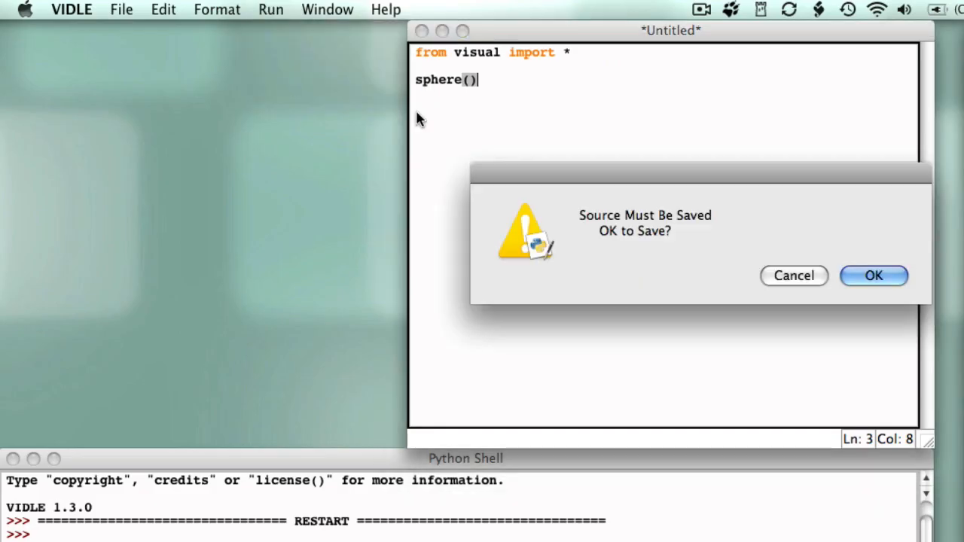
left_click(874, 275)
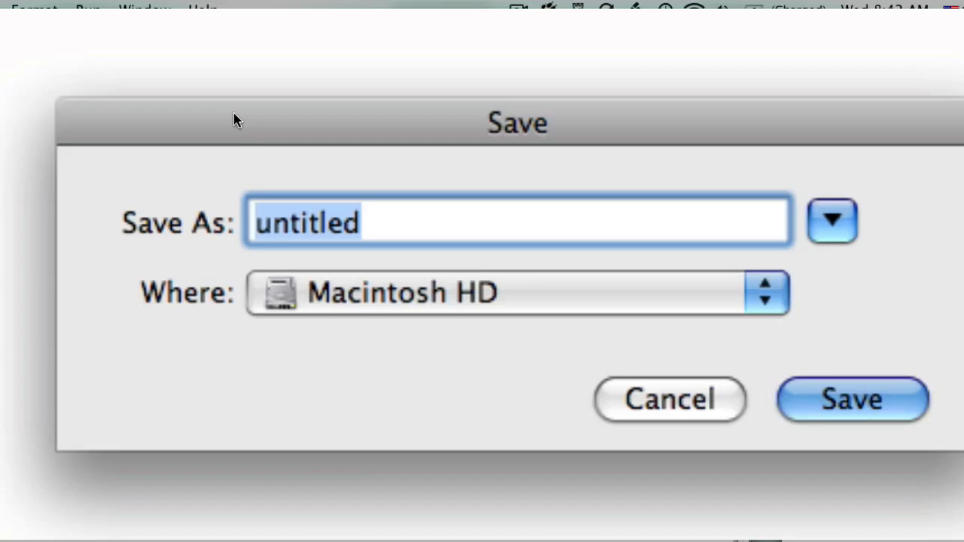
type("test")
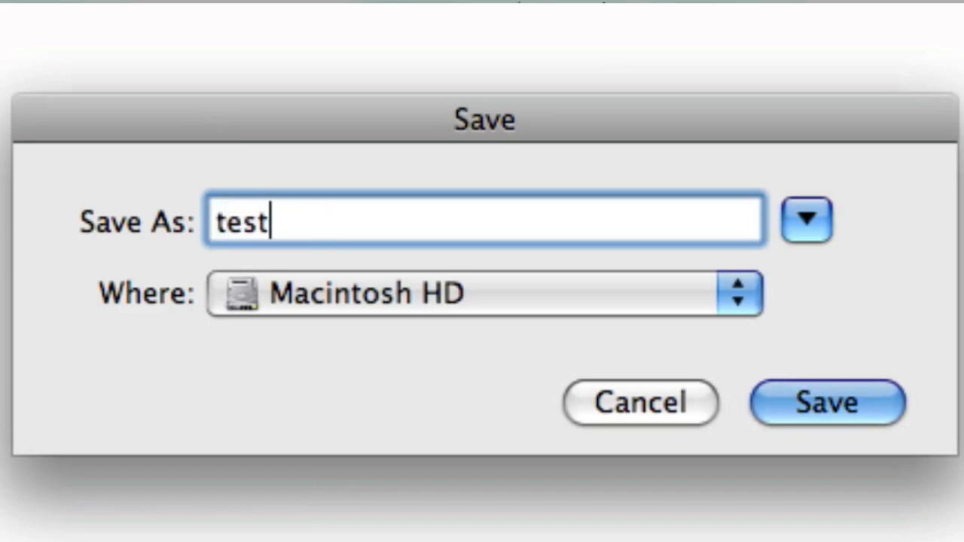
type(".py")
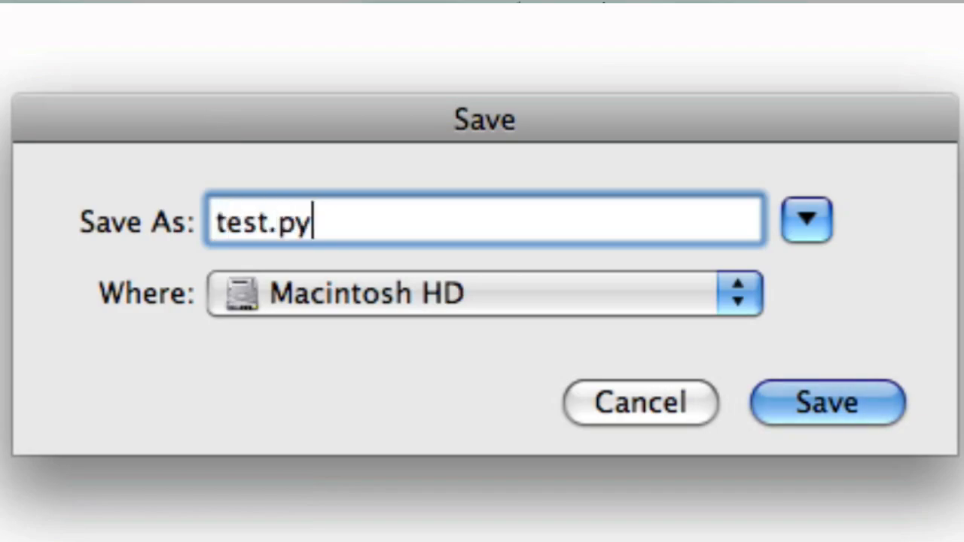
left_click(827, 402)
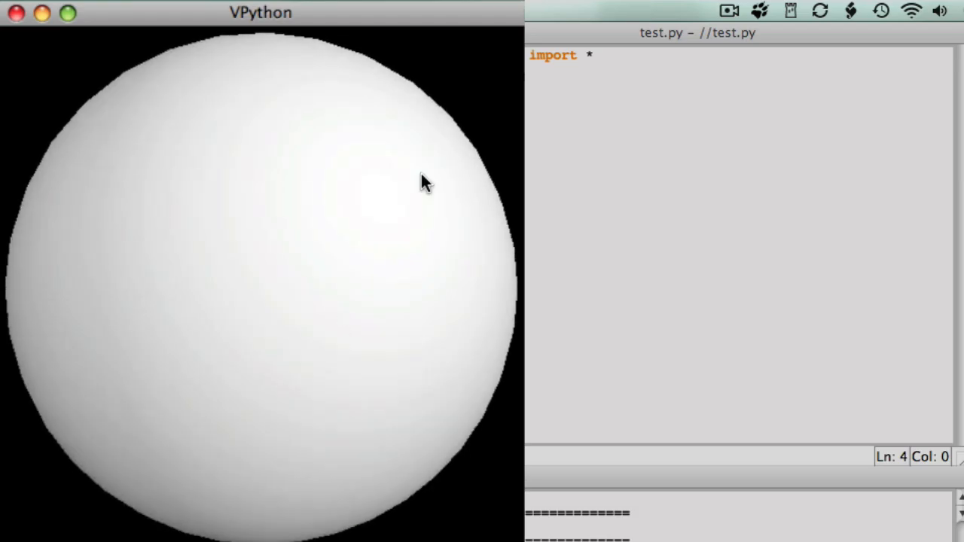
Step: View the white sphere in VPython and return focus to the test.py editor
left_click_drag(425, 184, 196, 241)
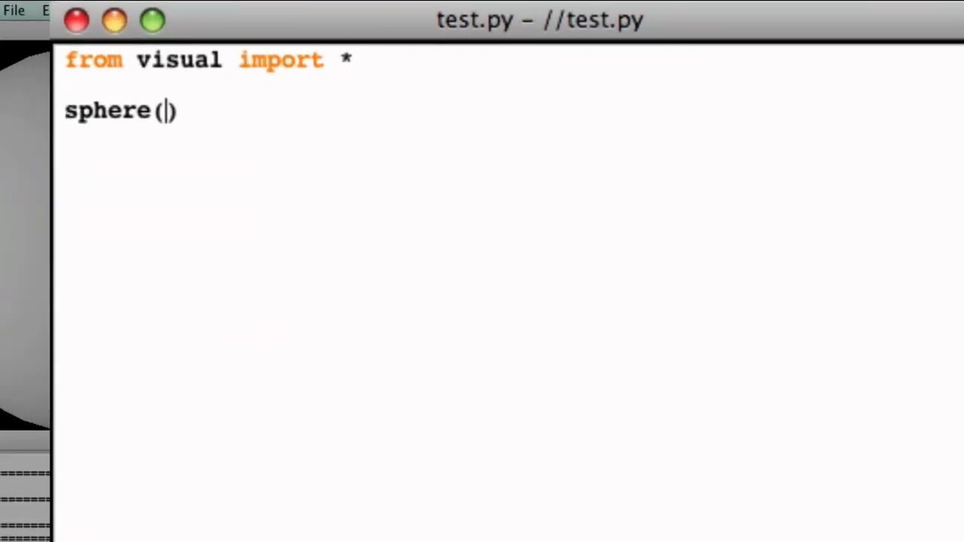
Step: Give the sphere pos=vector(-1,0,0)
type("pos")
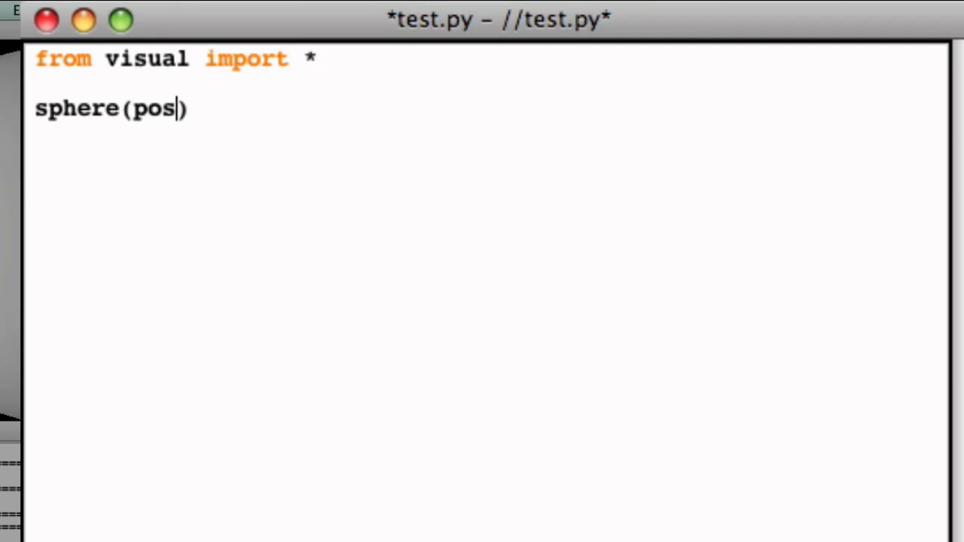
type("= vector")
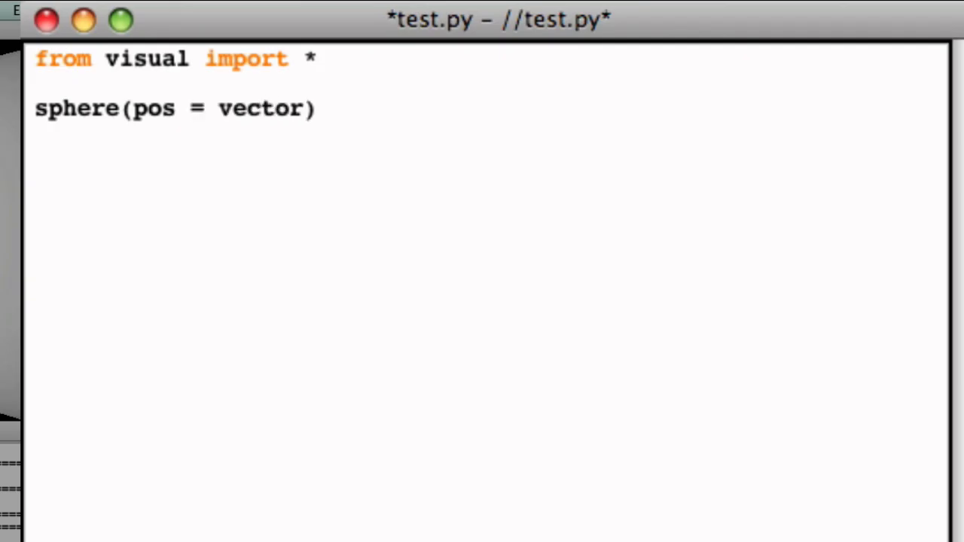
type("(0,0,")
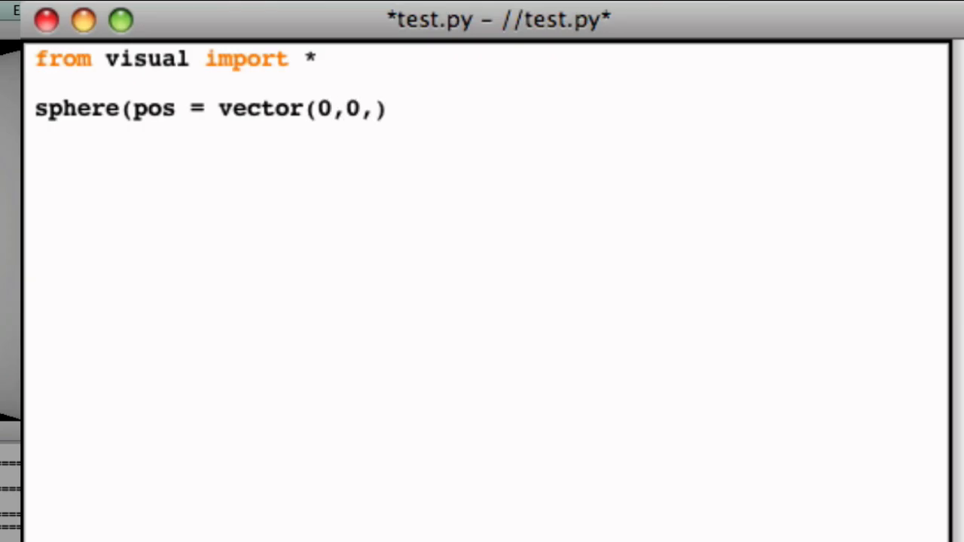
type("0")
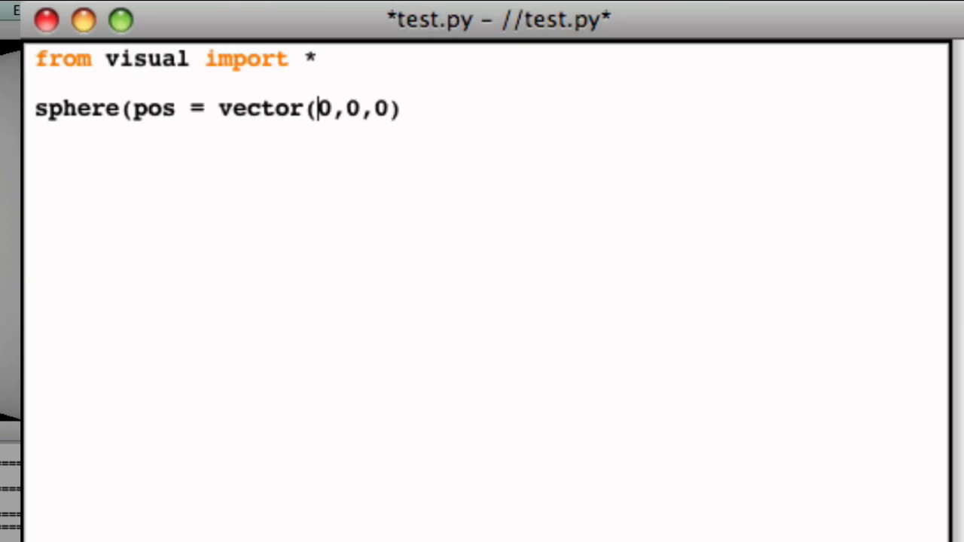
type("-")
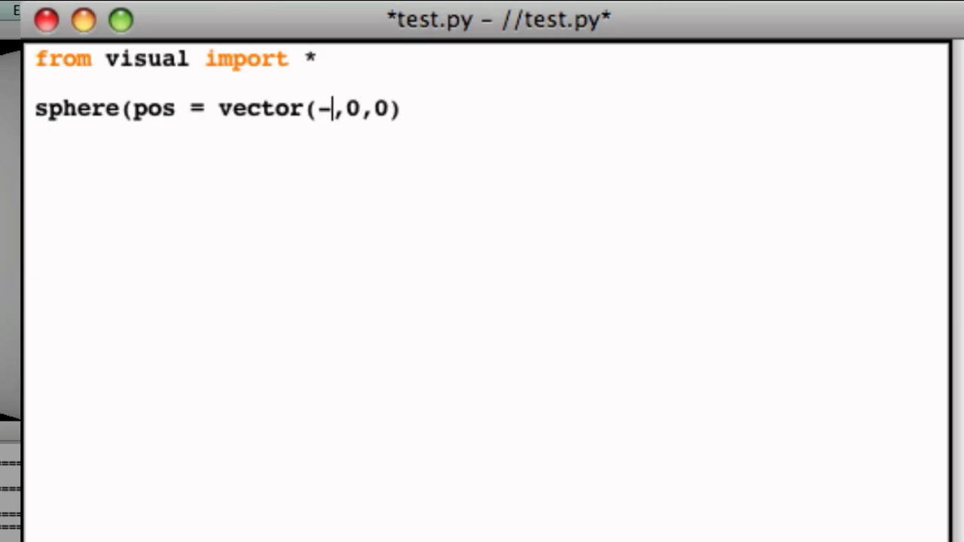
type("1")
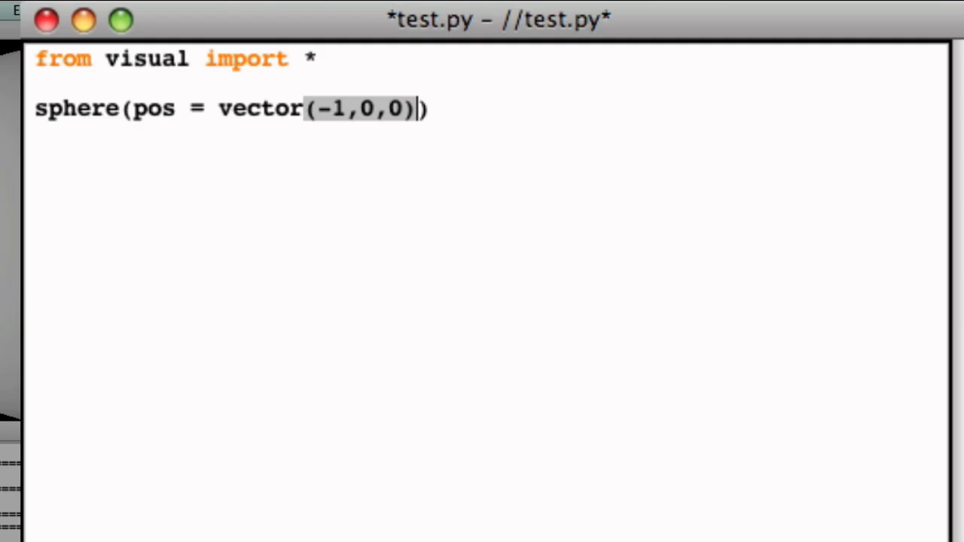
type(",")
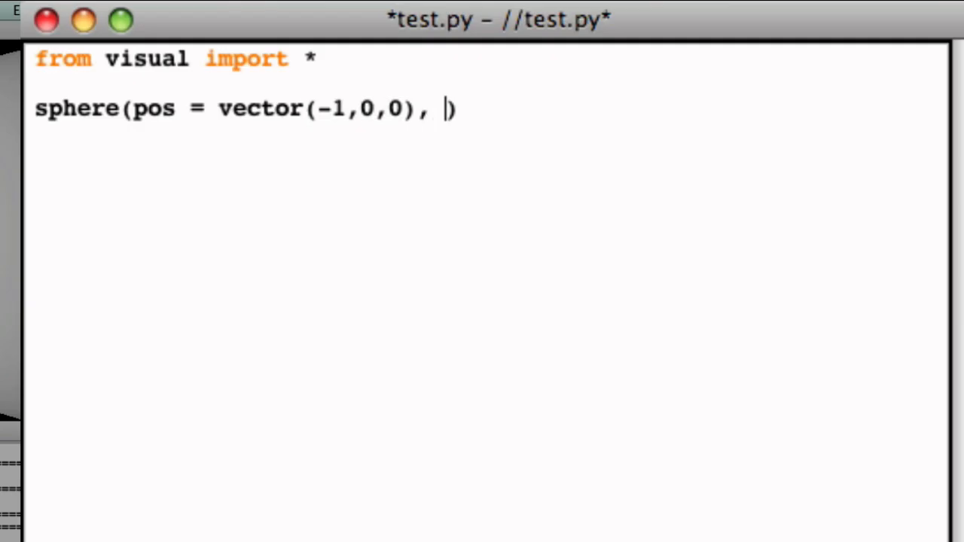
Step: Add radius=0.5 and color=color.green to the sphere call, then rerun
type("radi")
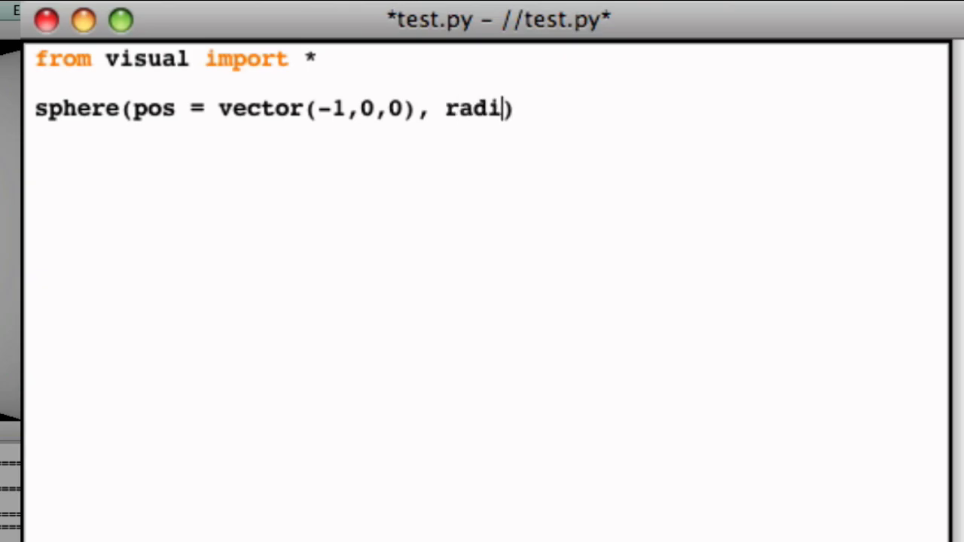
type("us = 0.")
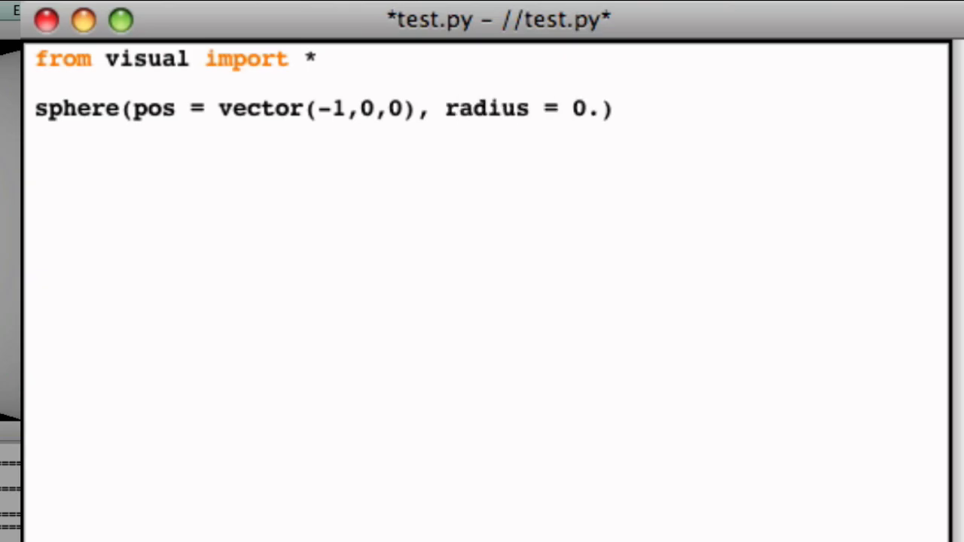
type("5")
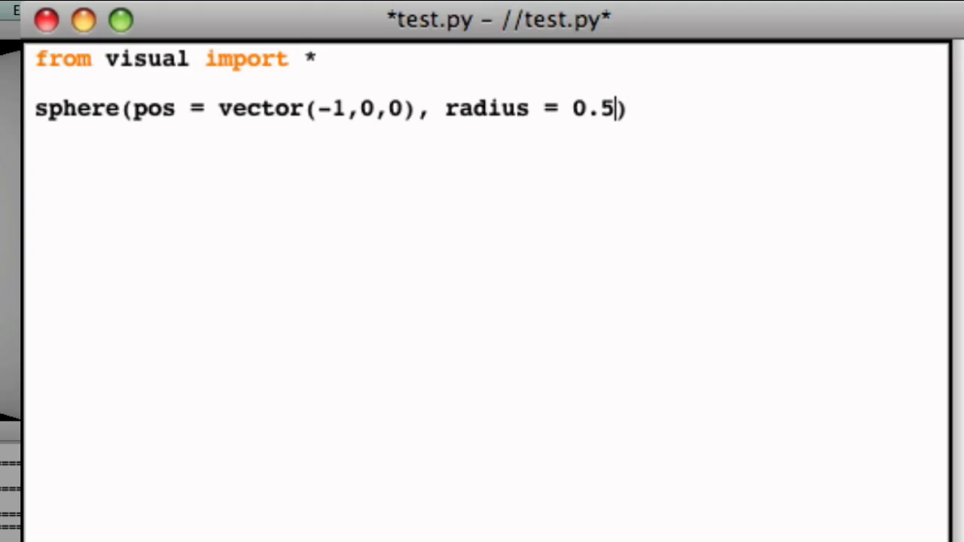
type(", colo")
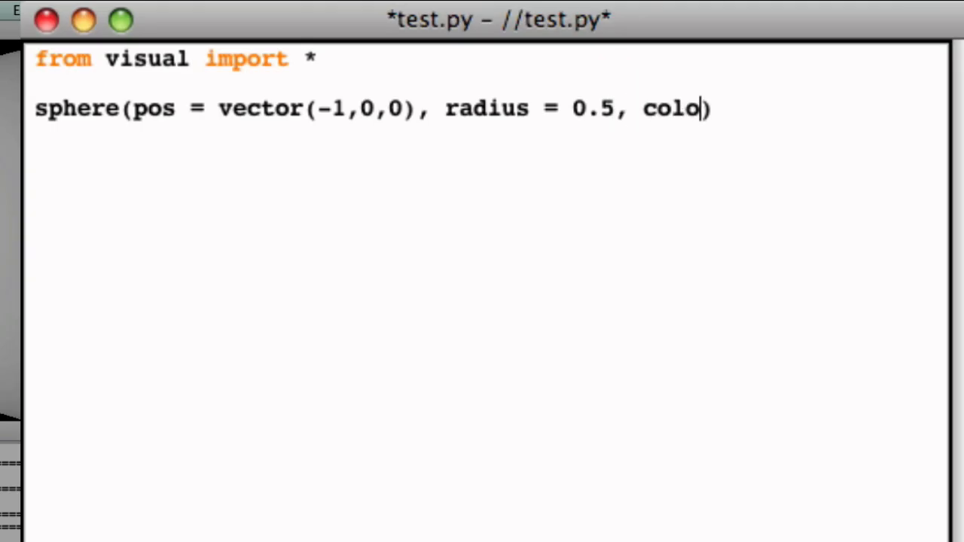
type("r = color.")
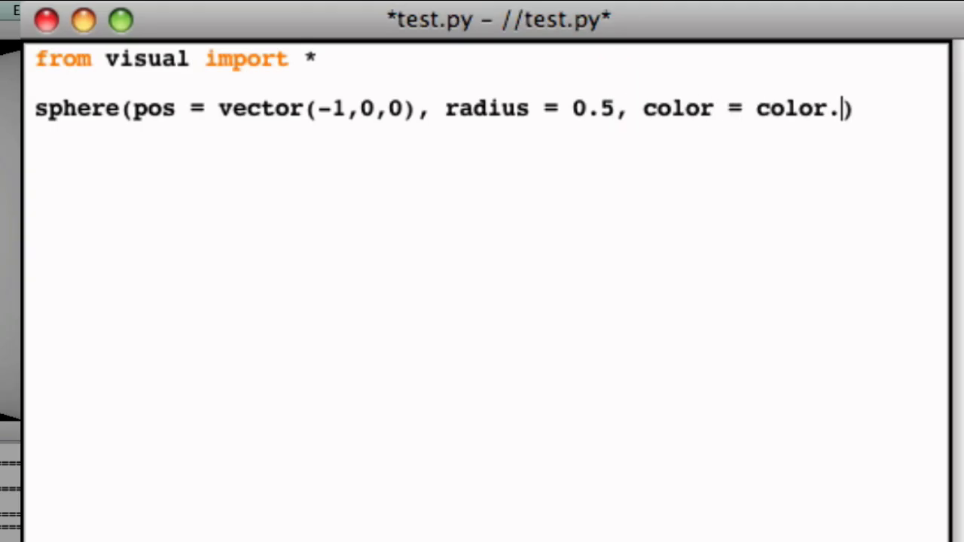
type("green")
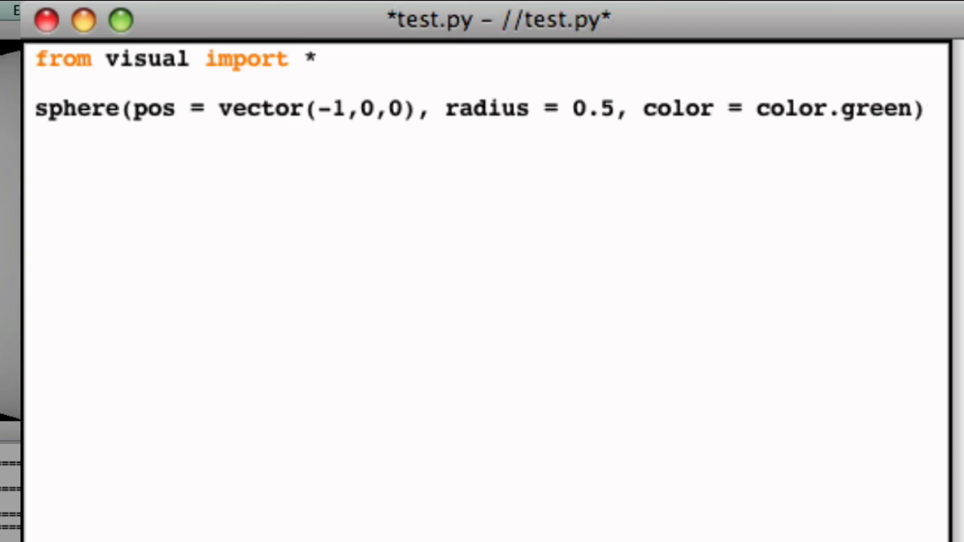
left_click(283, 11)
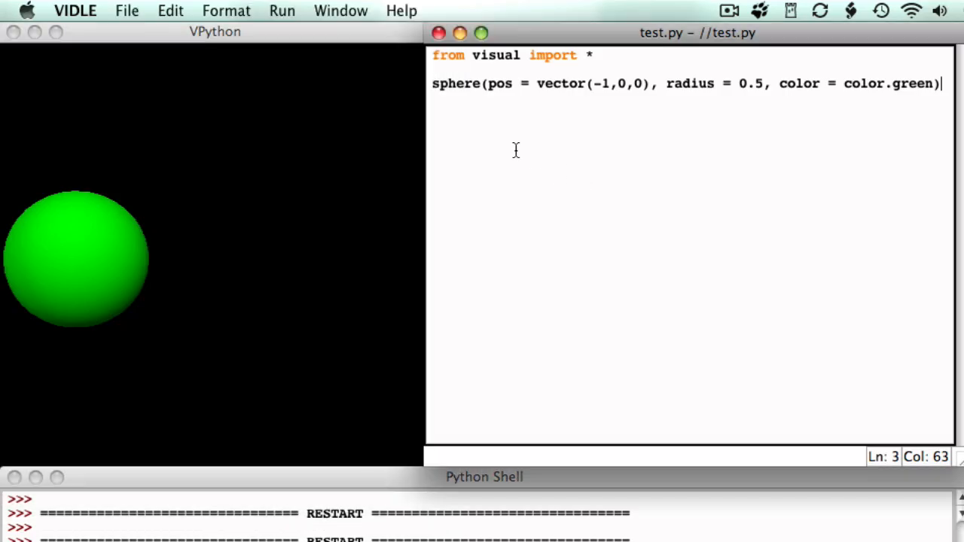
mouse_move(512, 149)
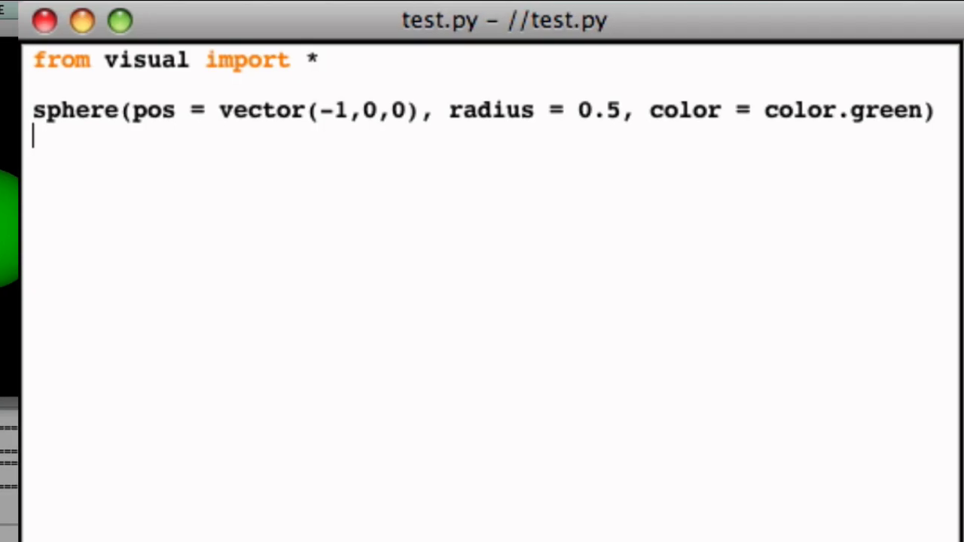
Step: Add an 'arrow(pos=vector(1,0,0), color=color.red)' line
type("arrow(po")
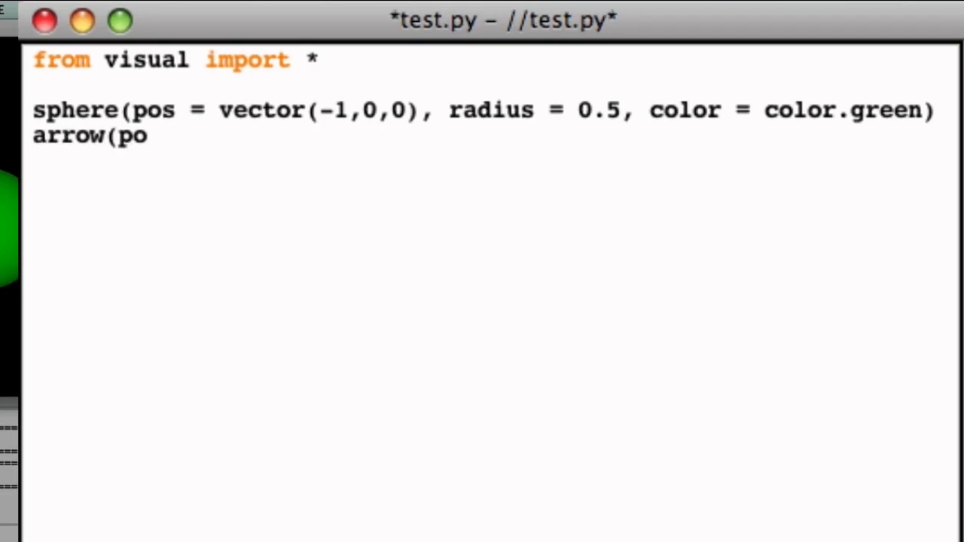
type("s=vector")
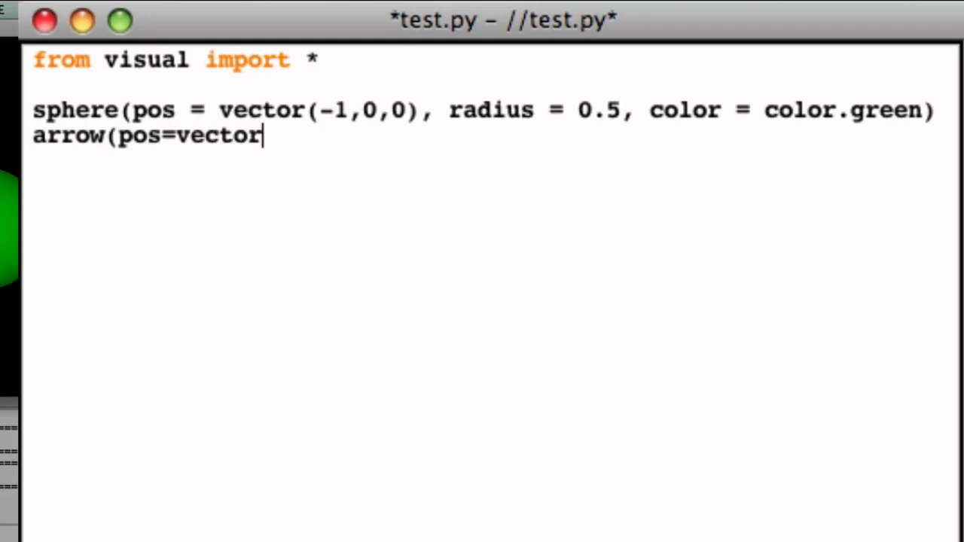
type("(1,0,")
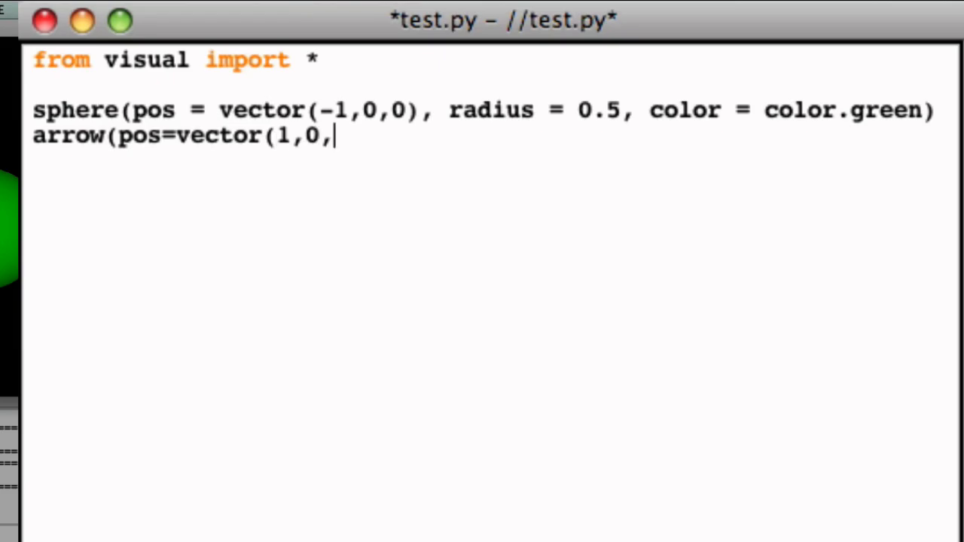
type("0),")
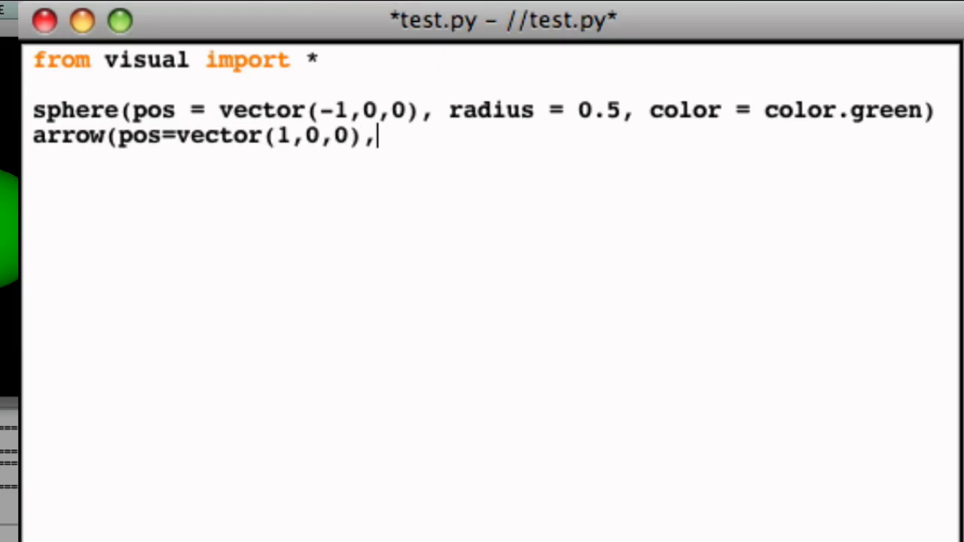
type("color = co")
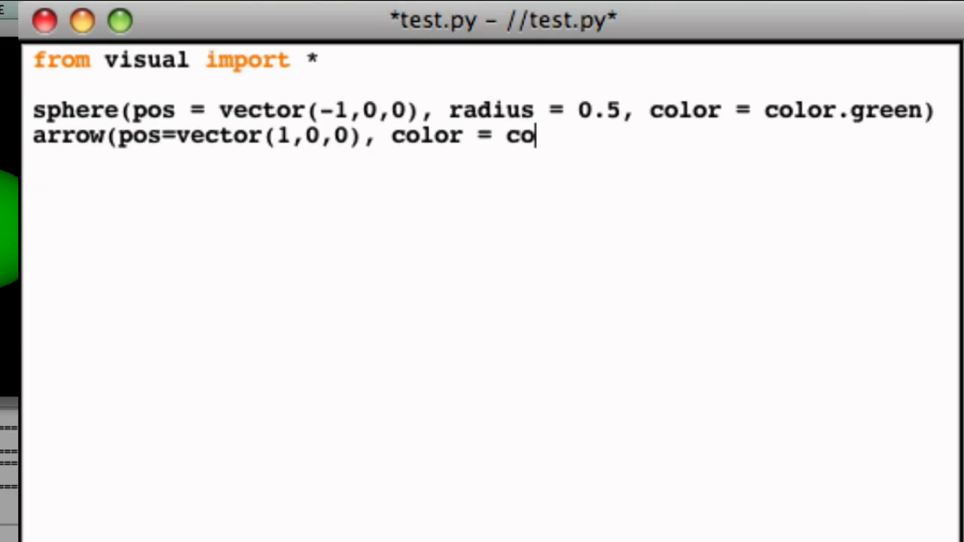
type("lor.red)")
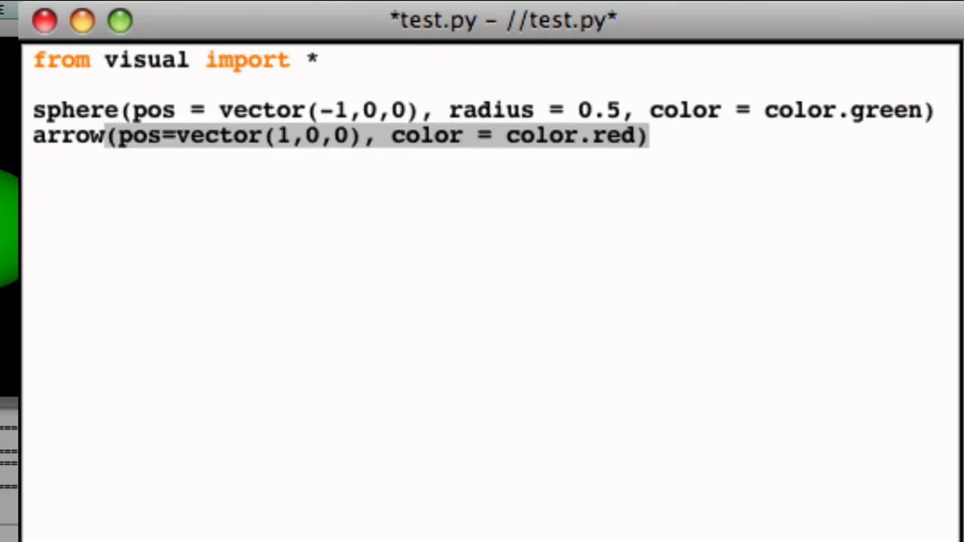
Step: Insert axis=vector(+1,+3,0) before the arrow's colour
left_click(416, 135)
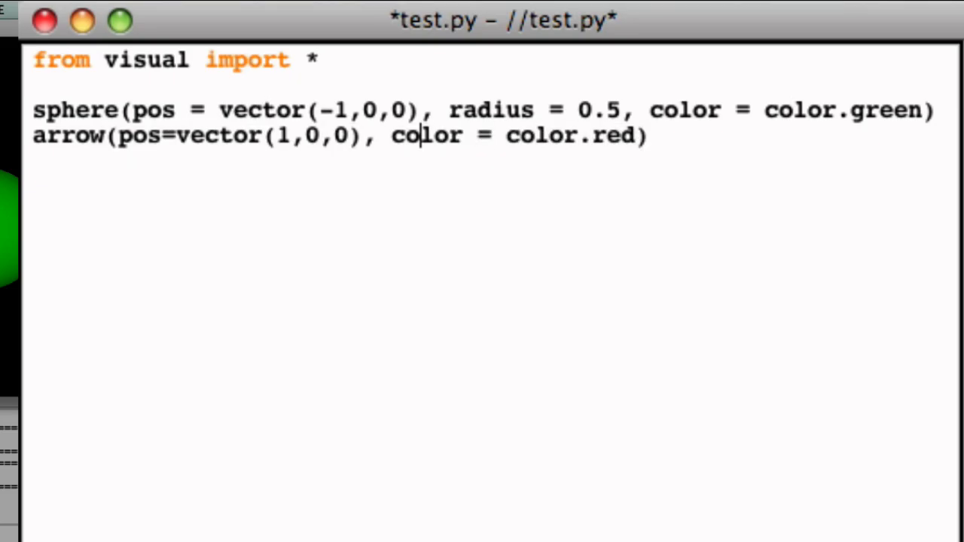
type("axis")
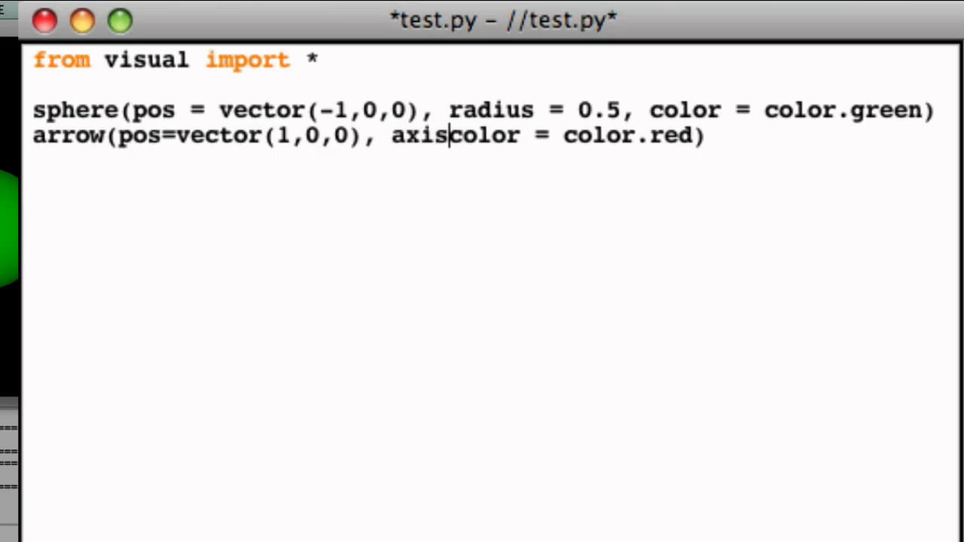
type("=vector")
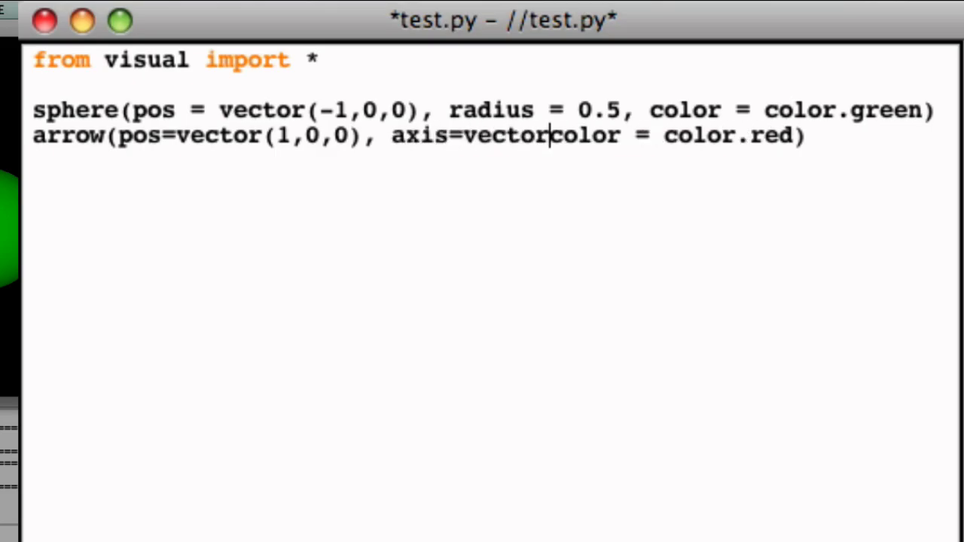
type("(+1")
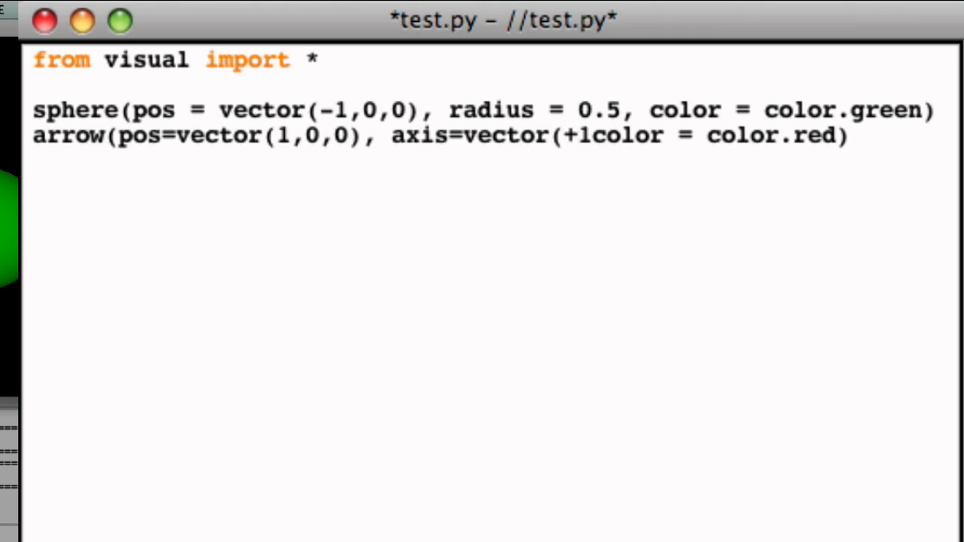
type(",+3")
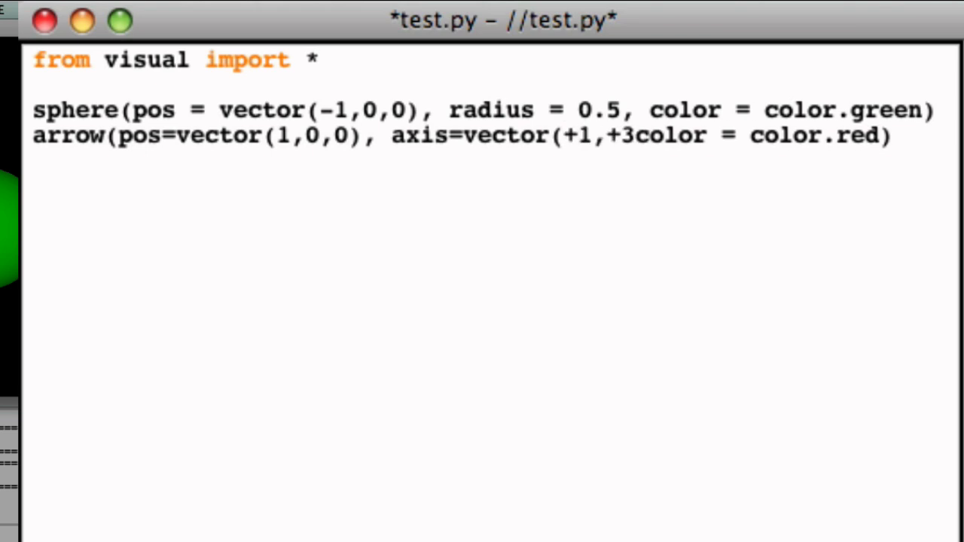
type(",0),")
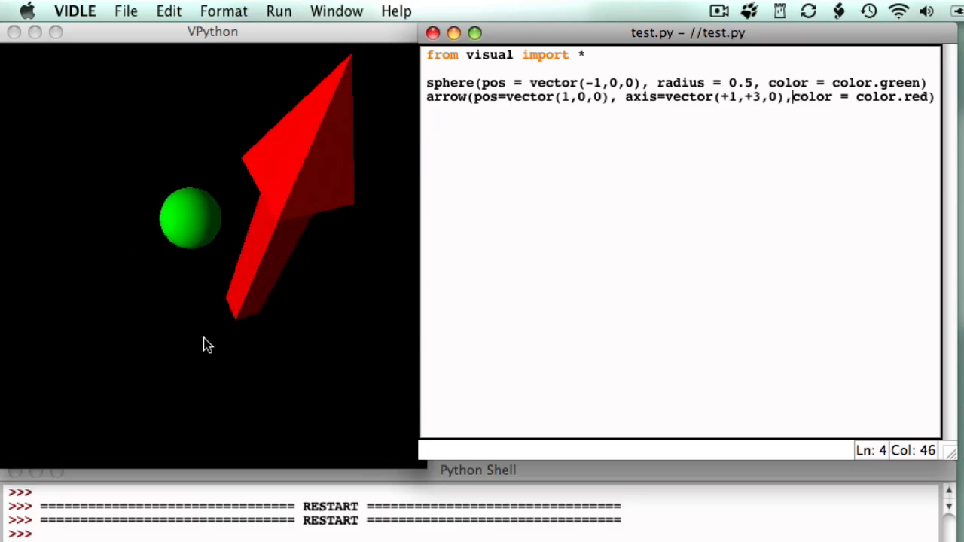
Step: Run the script to show the green sphere and red arrow, then return to the editor
left_click_drag(208, 345, 385, 234)
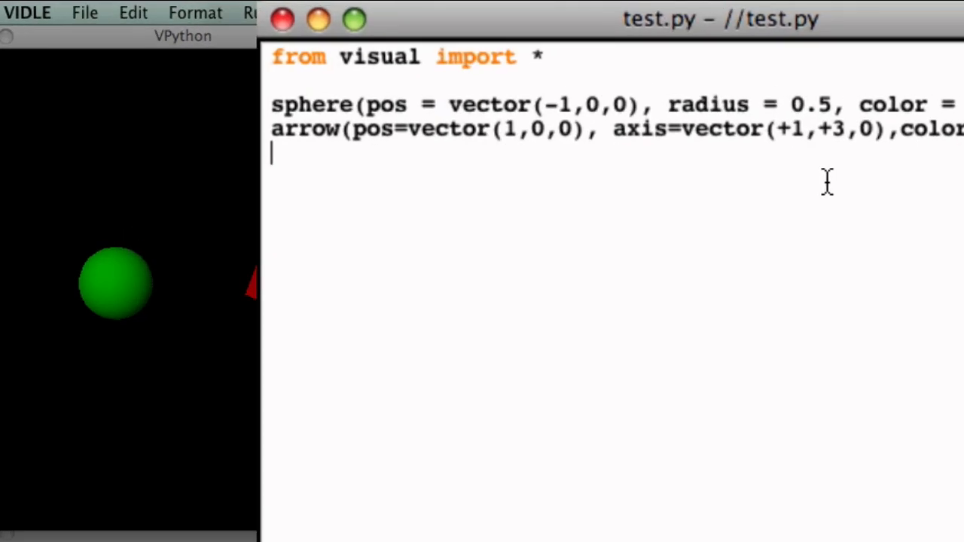
mouse_move(458, 133)
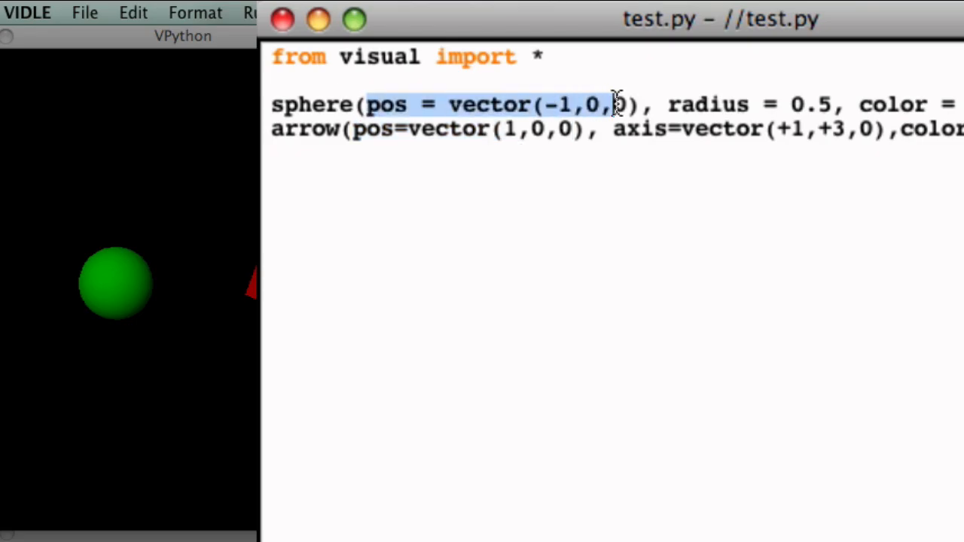
Step: Change the arrow's pos to vector(-1,0,0) to match the sphere, then rerun
left_click(509, 128)
type("-")
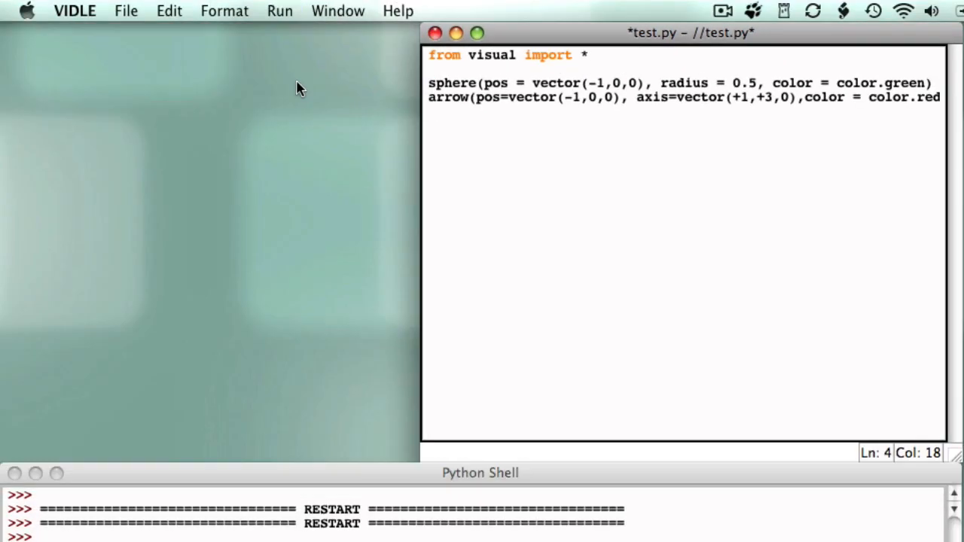
left_click(280, 11)
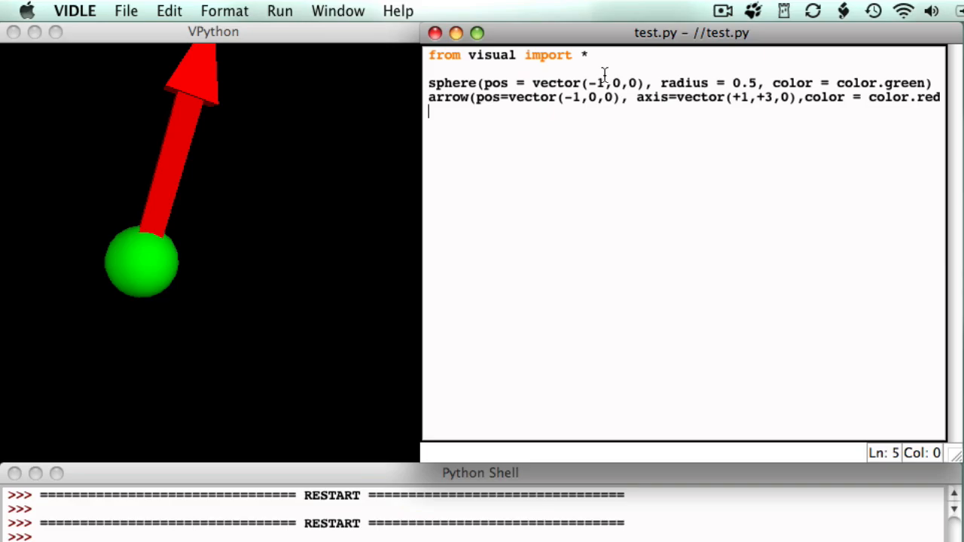
mouse_move(407, 15)
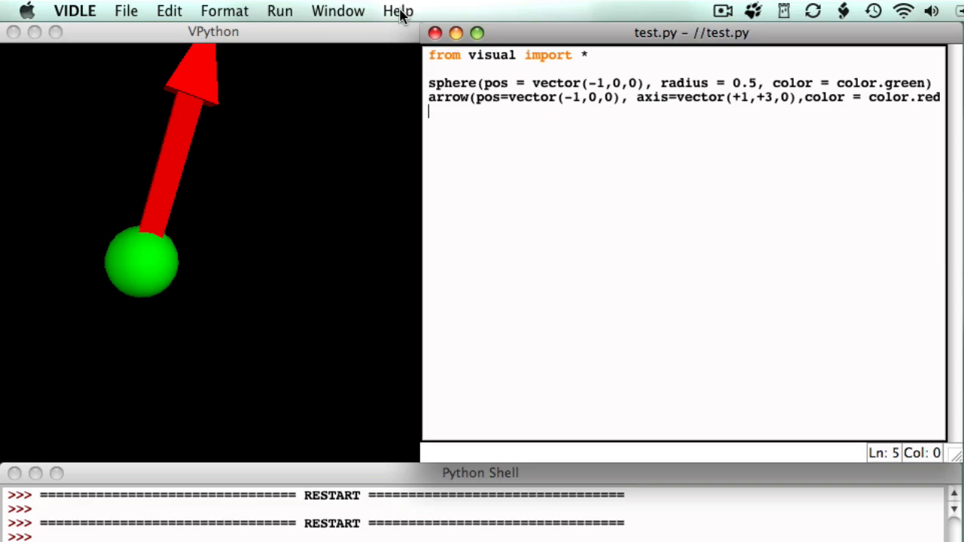
Step: Open the Visual module documentation from VIDLE's Help menu
left_click(397, 10)
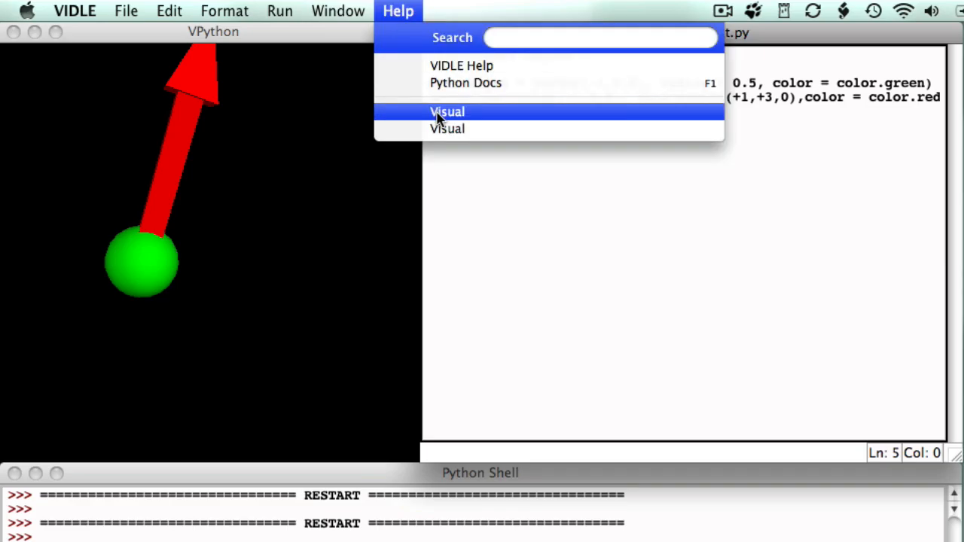
left_click(446, 112)
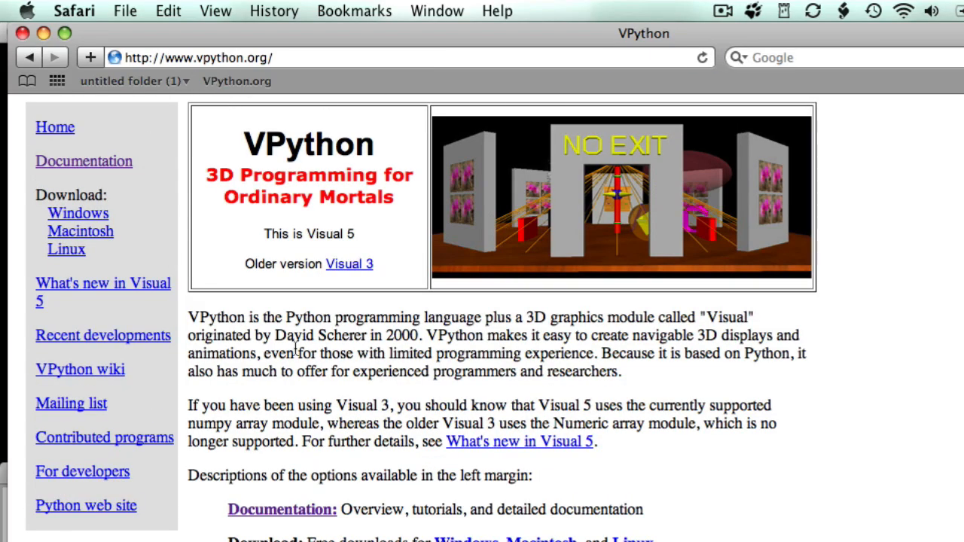
Step: Go to vpython.org's Documentation page and open the full documentation
left_click(85, 160)
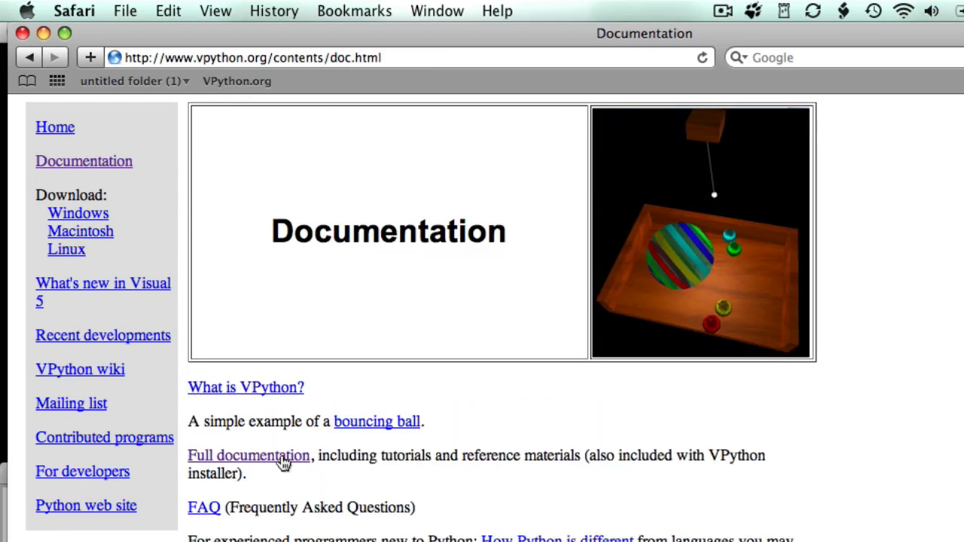
left_click(248, 455)
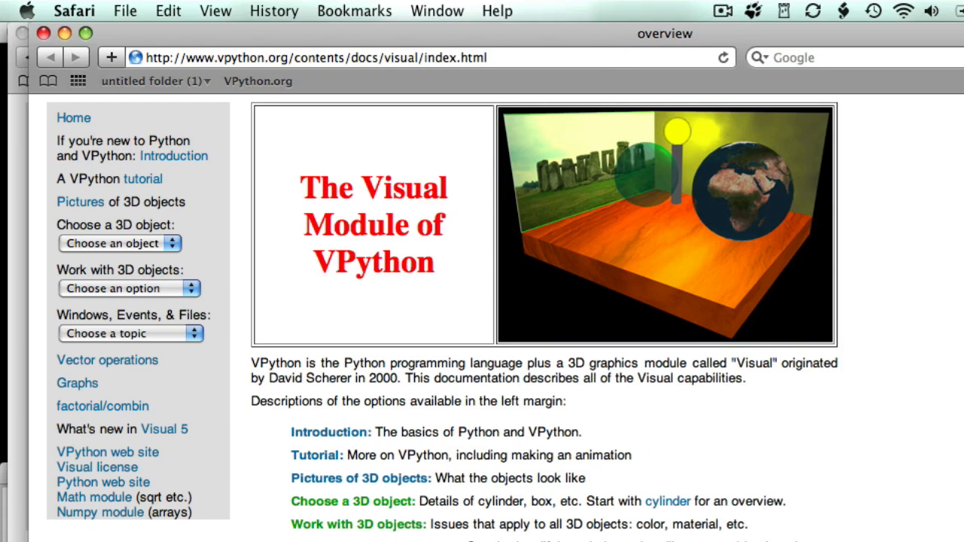